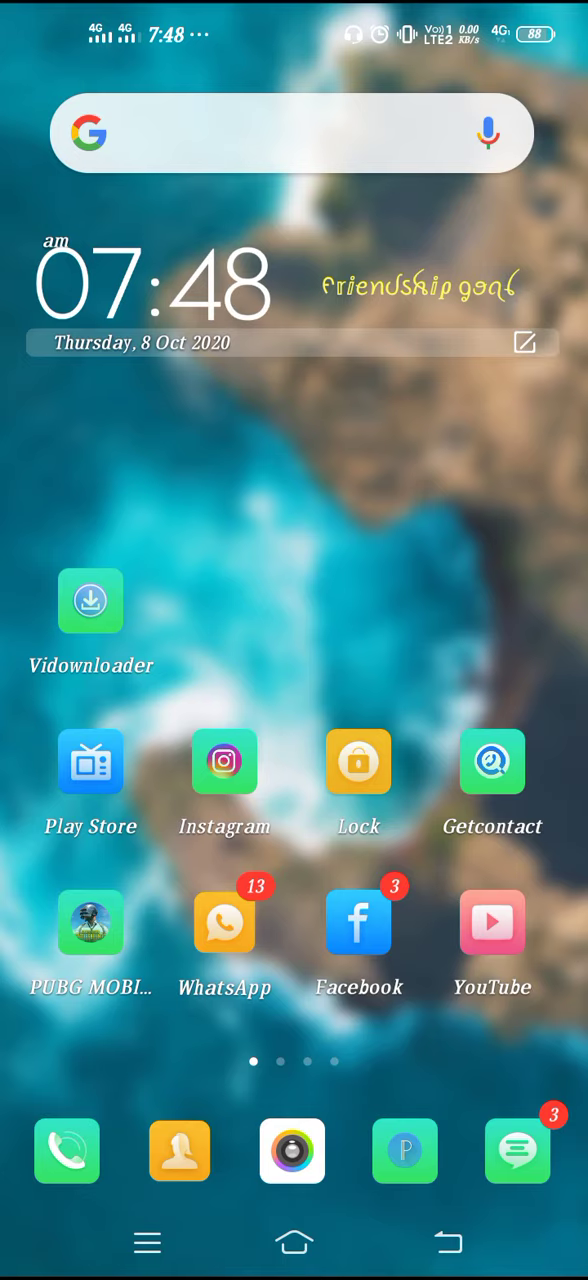
# - Reach Settings from the second home page and go into System management
pyautogui.hscroll(-3)
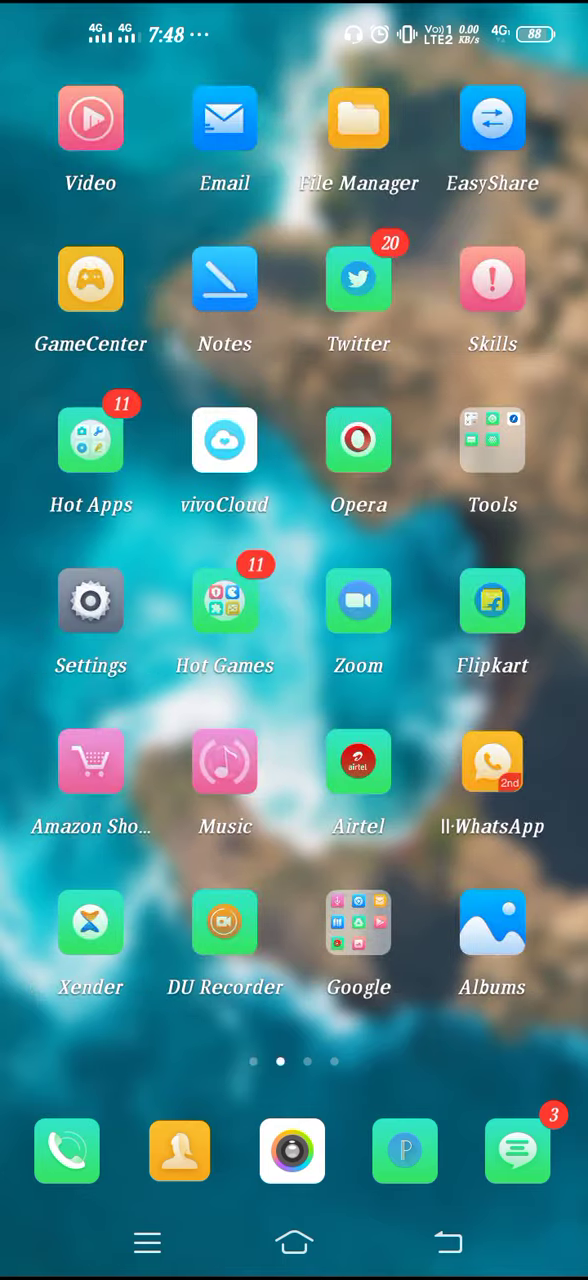
pyautogui.click(90, 600)
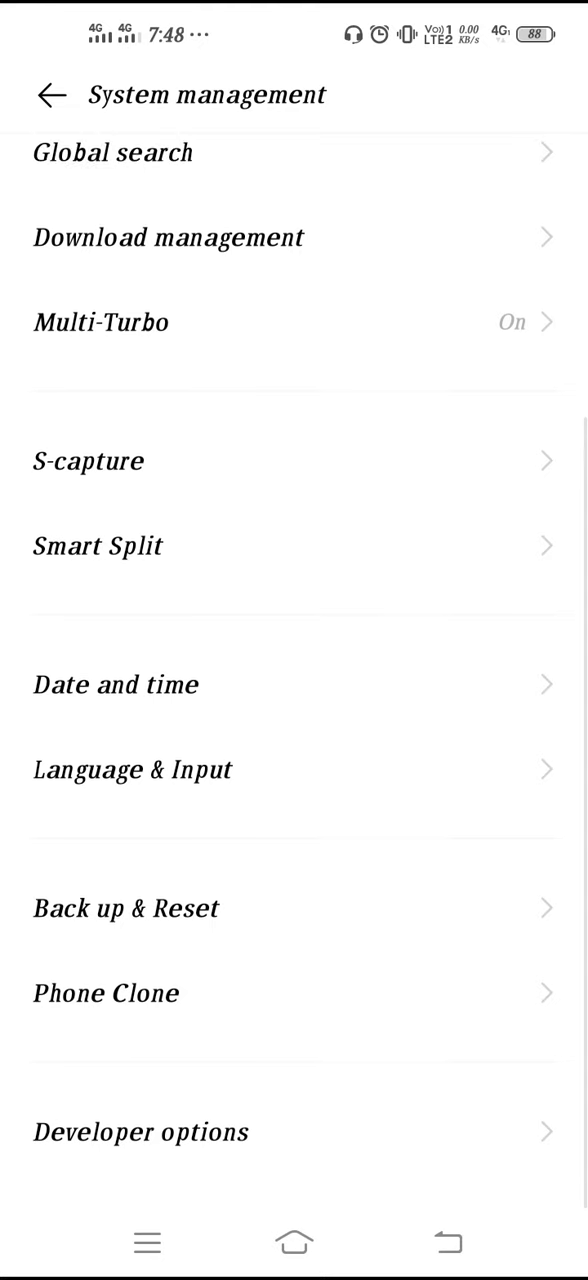
# - Run Reset all settings from Back up & Reset, confirm the prompt, and back out
pyautogui.click(126, 908)
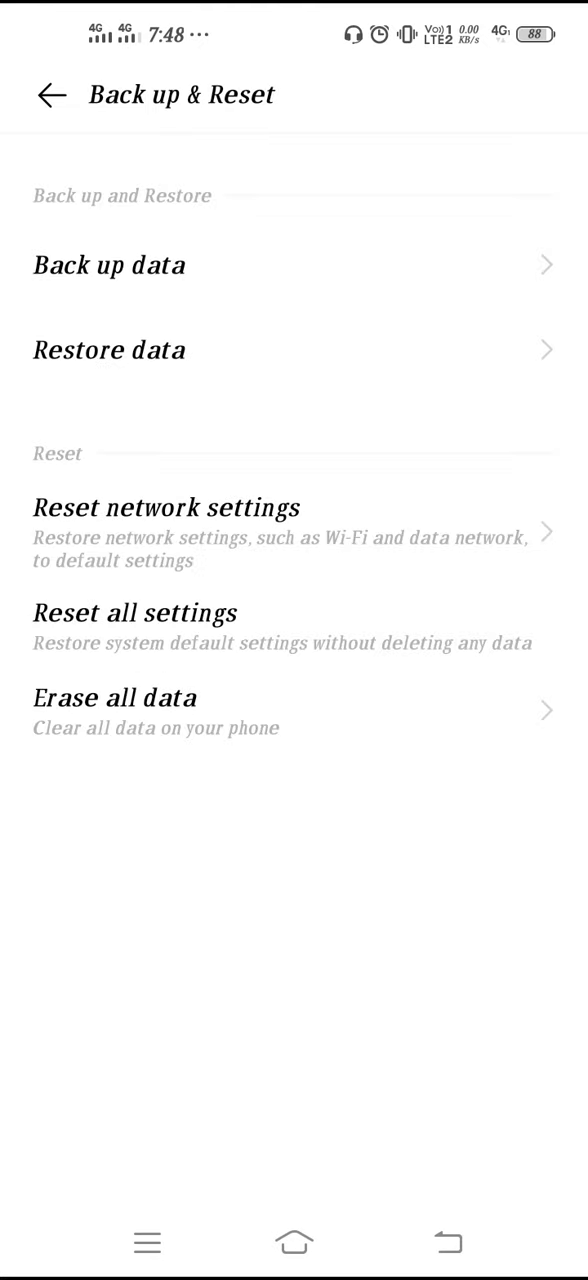
pyautogui.click(136, 612)
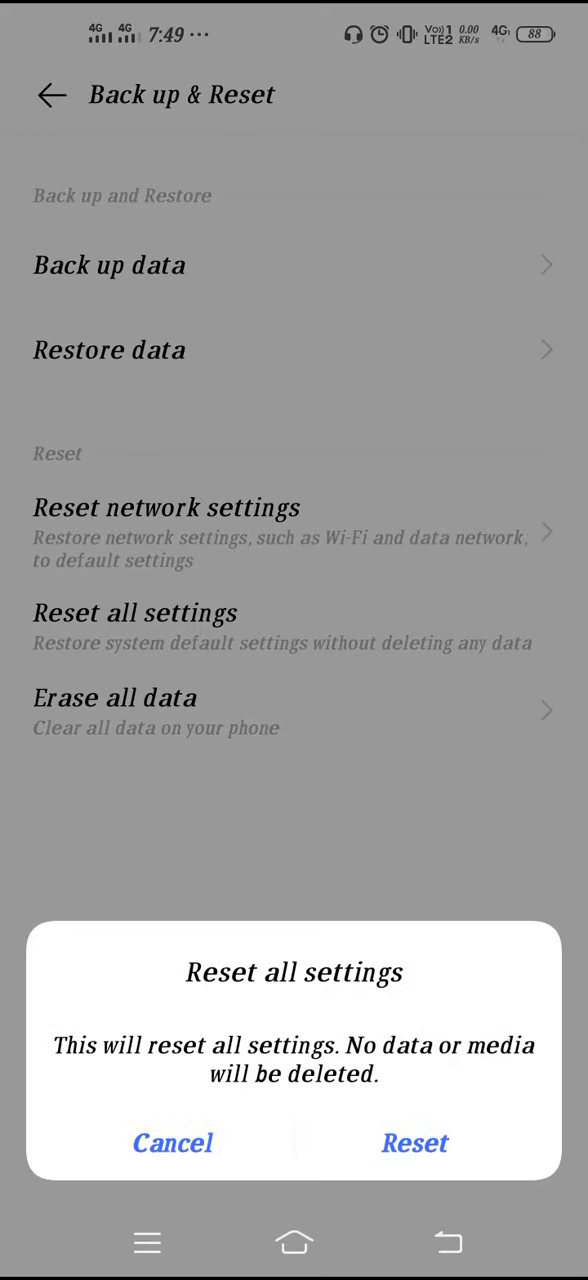
pyautogui.click(172, 1144)
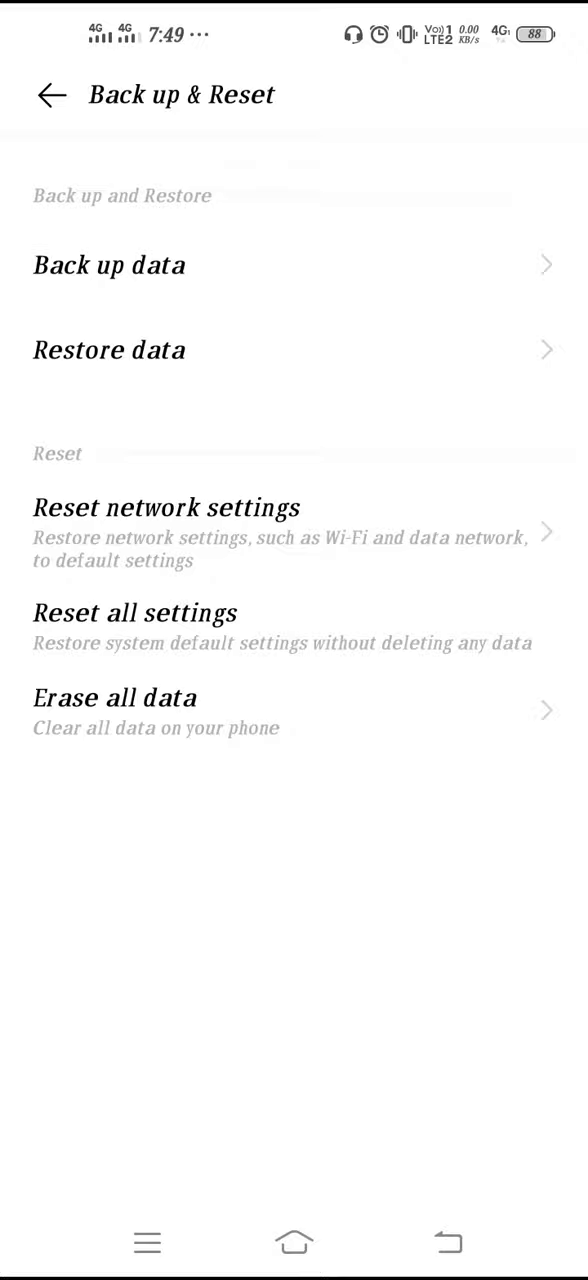
pyautogui.click(52, 94)
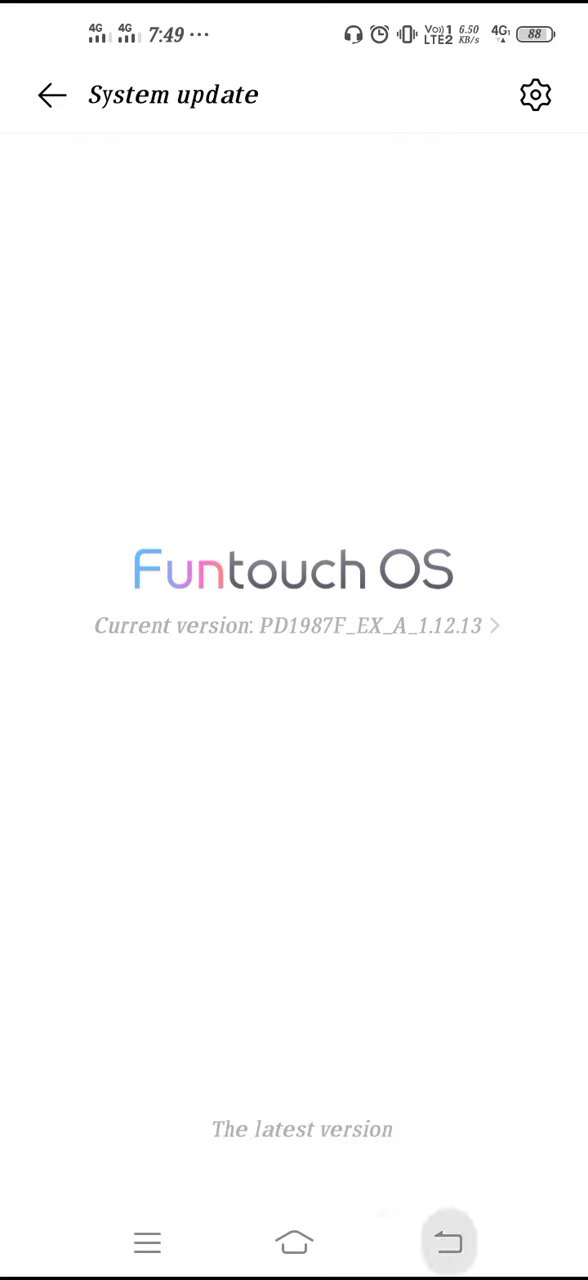
# - Leave System update after confirming the Funtouch OS version is the latest
pyautogui.click(52, 94)
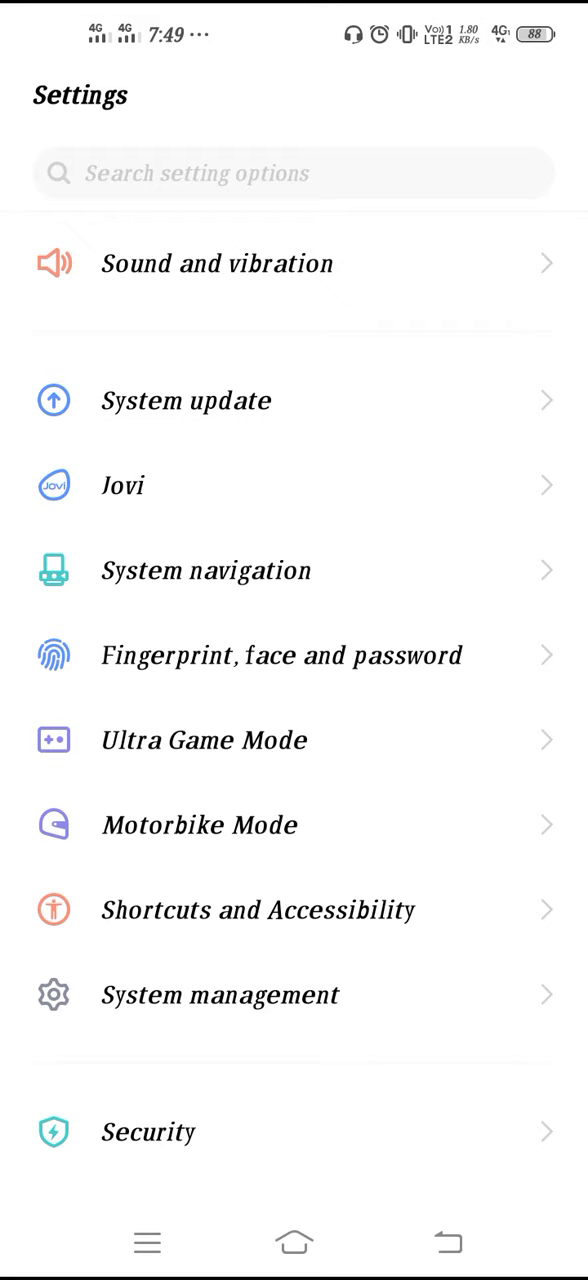
# - Revisit Back up & Reset showing Erase all data, then return to the home screen
pyautogui.scroll(-3)
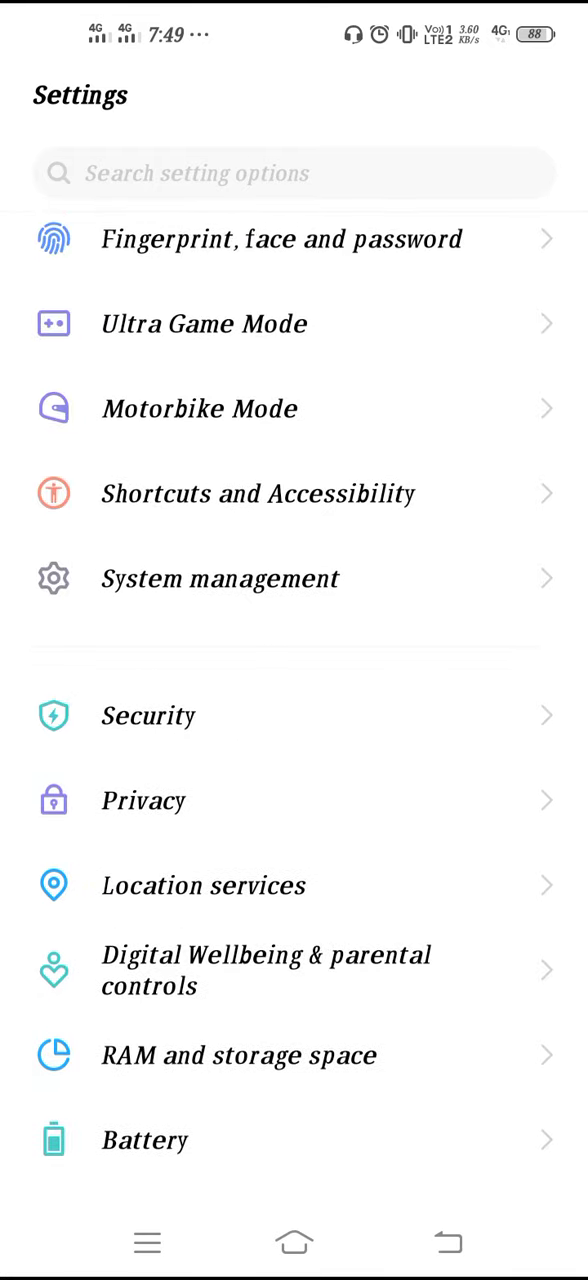
pyautogui.click(220, 578)
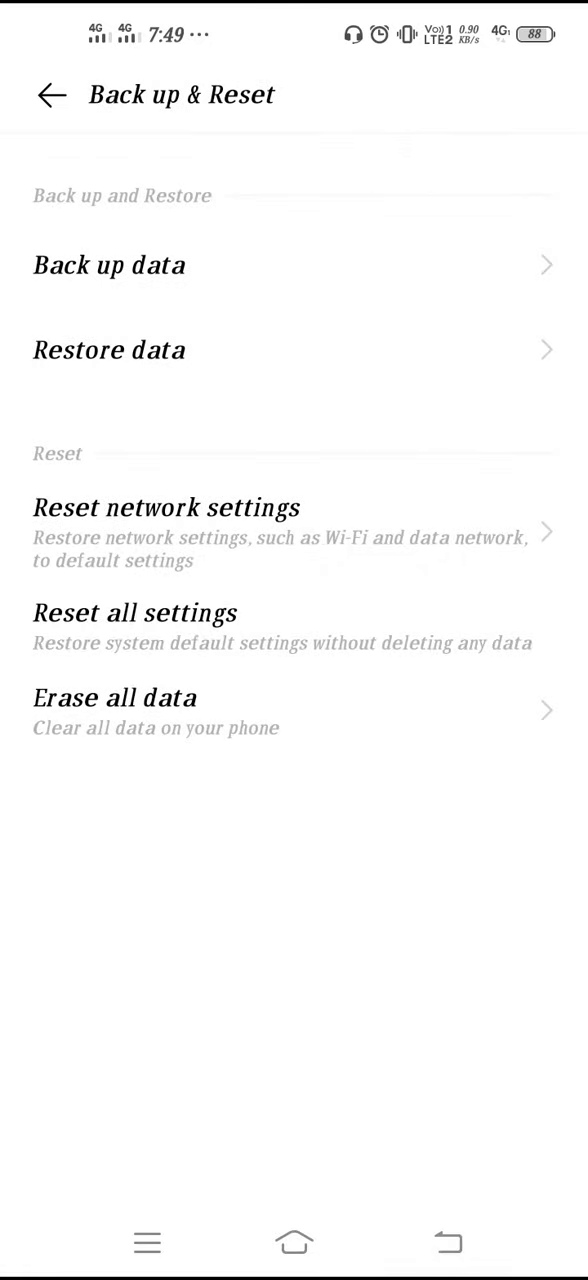
pyautogui.click(52, 94)
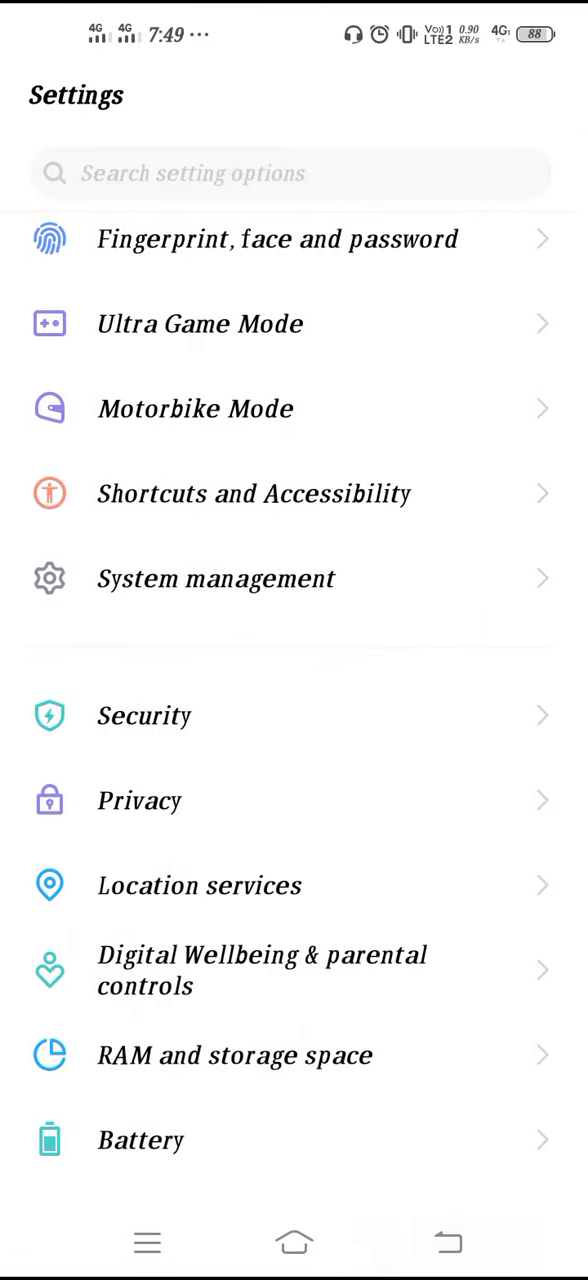
pyautogui.click(294, 1244)
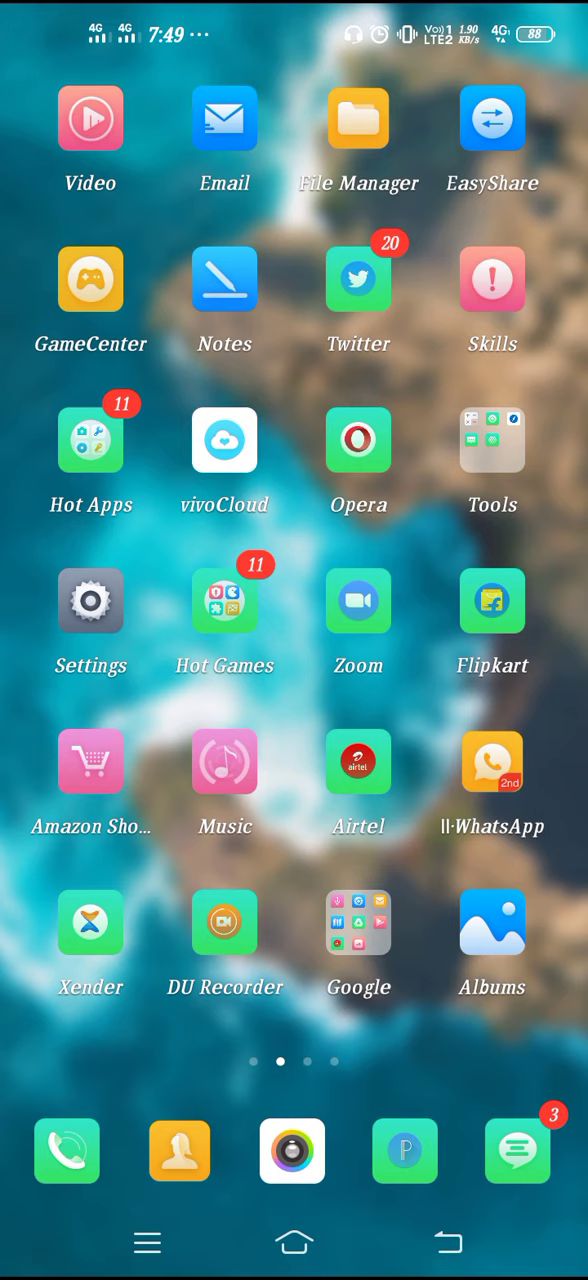